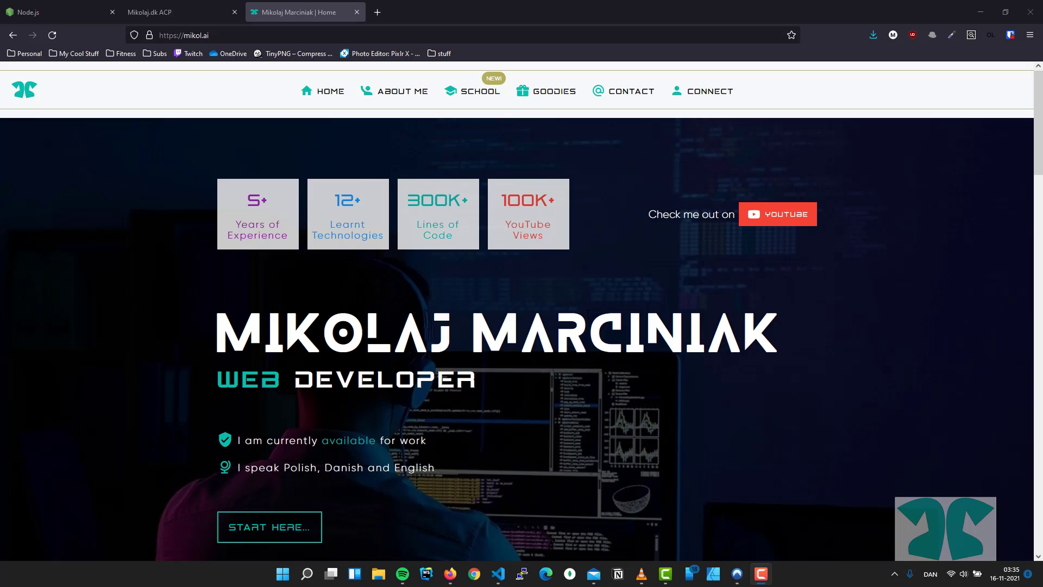
mouse_move(560, 258)
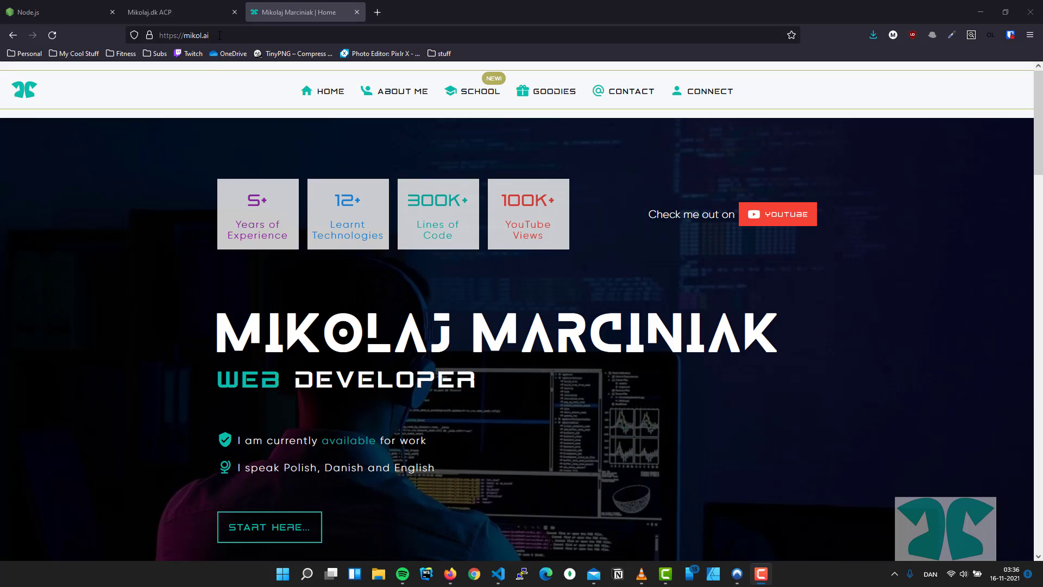
Step: Navigate to mikol.ai/apps/upload to reach the Upload Own App page
left_click(186, 35)
type("/apps/")
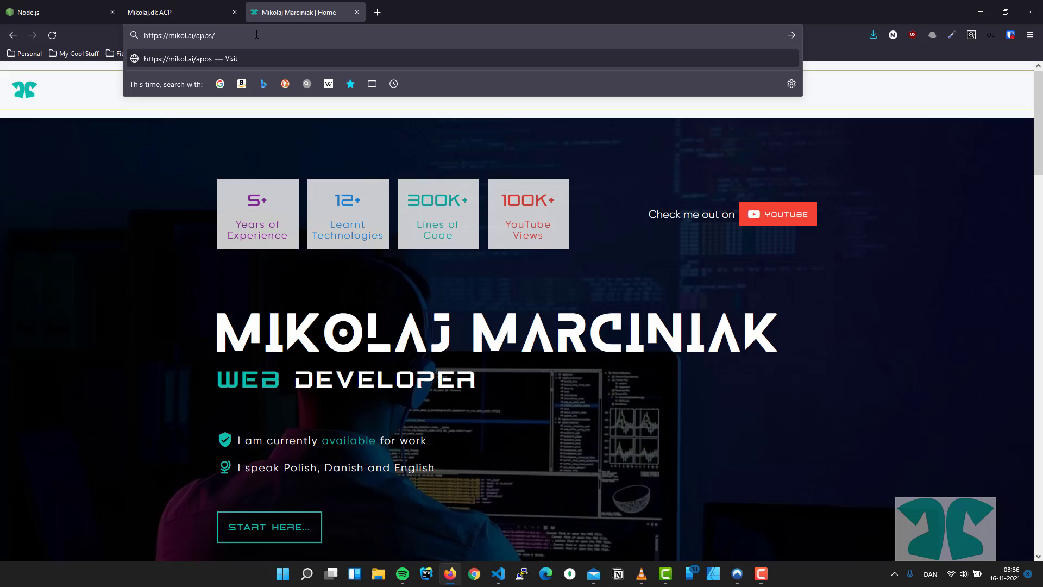
type("a")
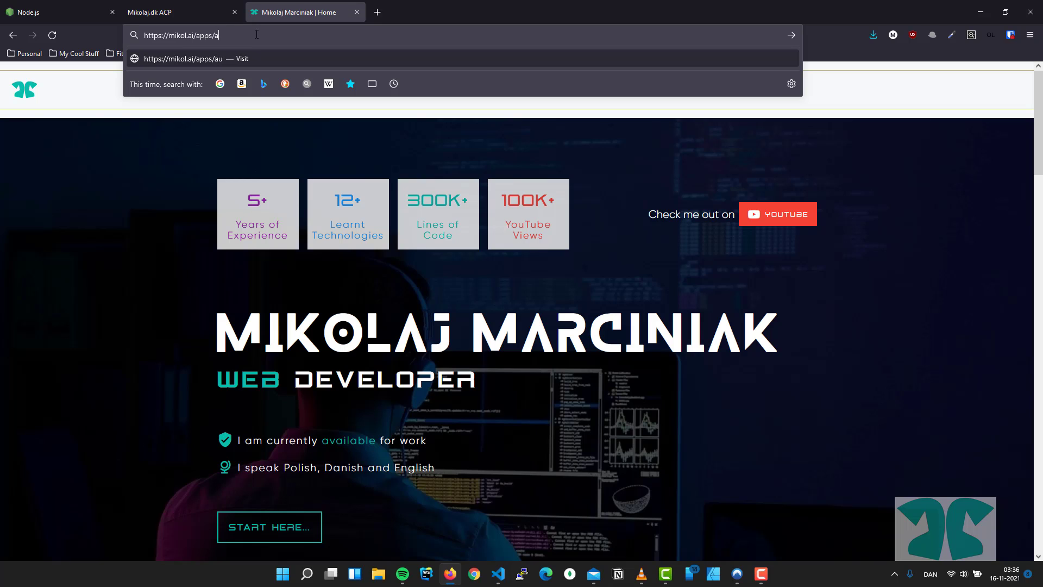
type("pload")
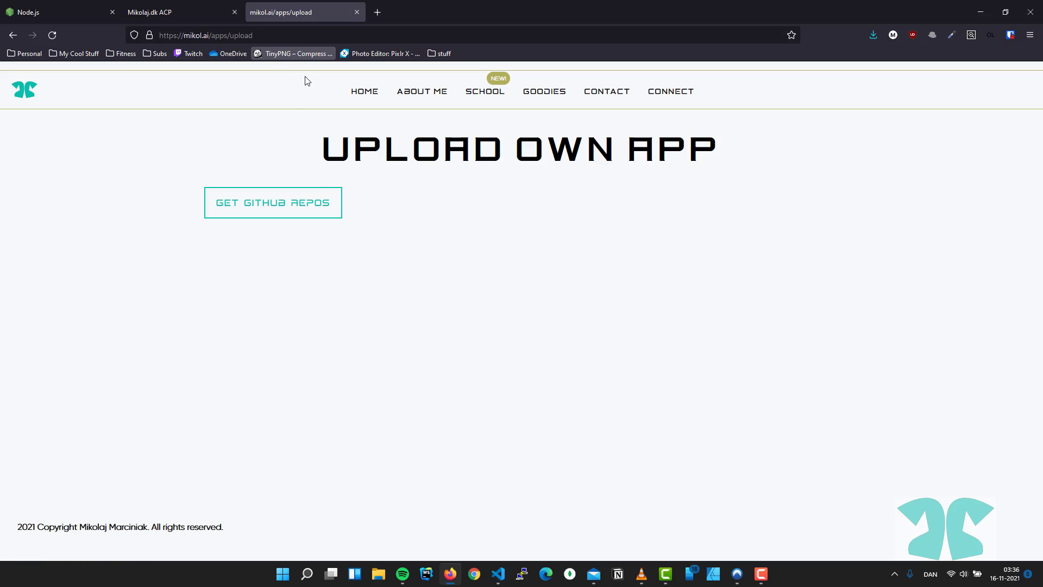
mouse_move(363, 181)
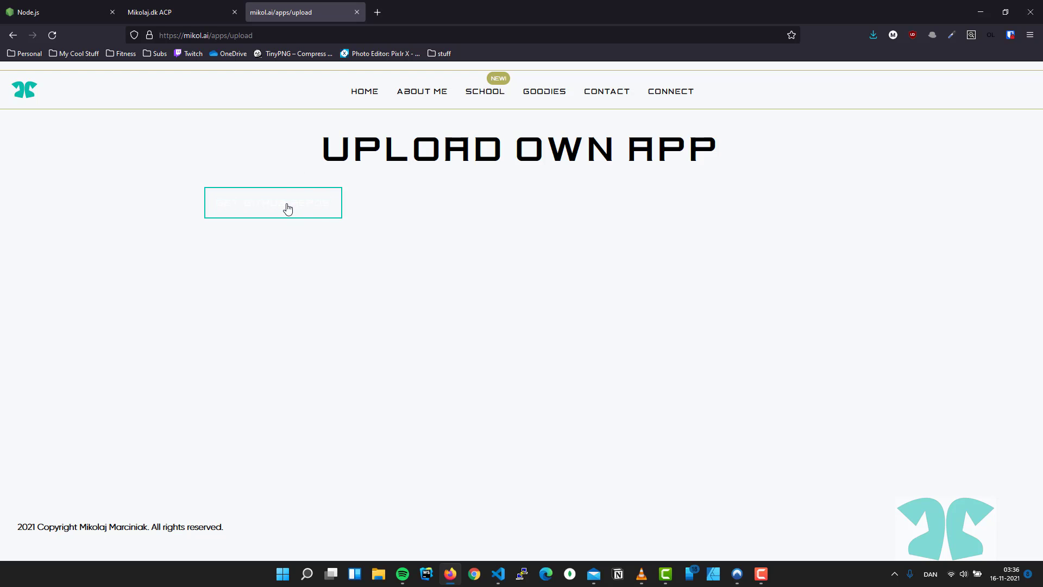
Step: Fetch the GitHub repositories list and locate forum_app among them
left_click(273, 202)
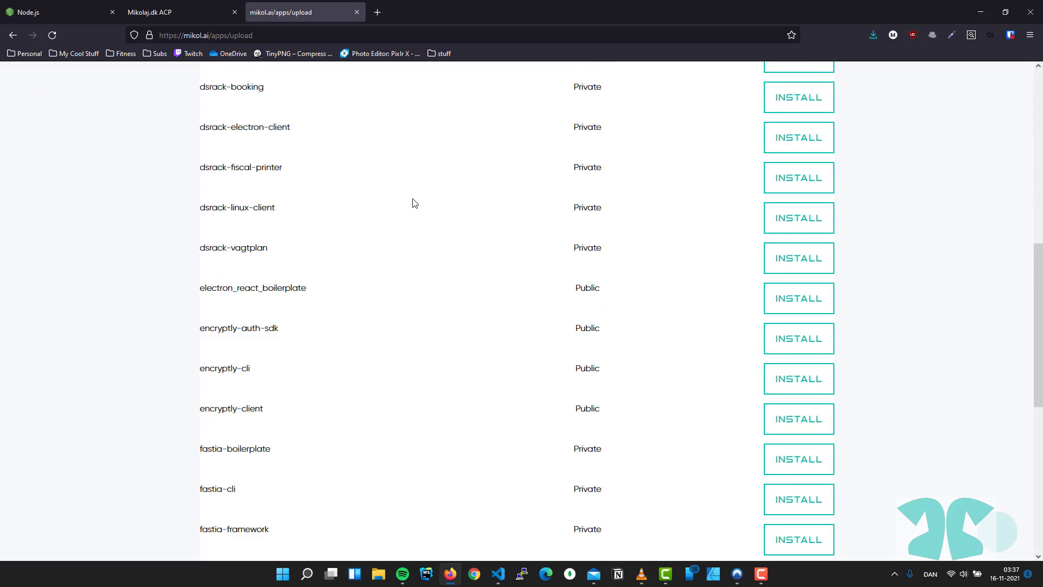
scroll("down", 3)
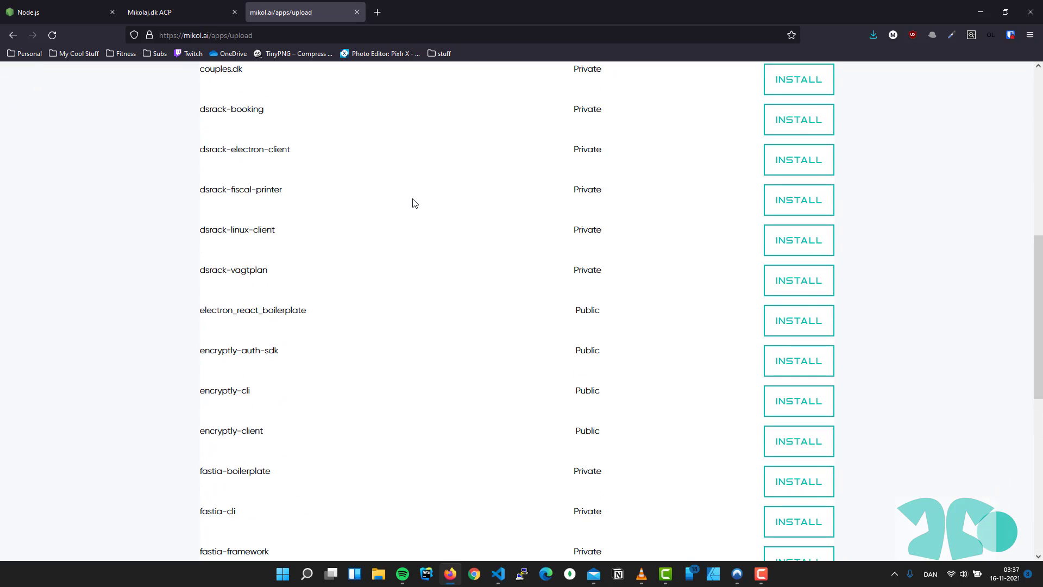
scroll("down", 3)
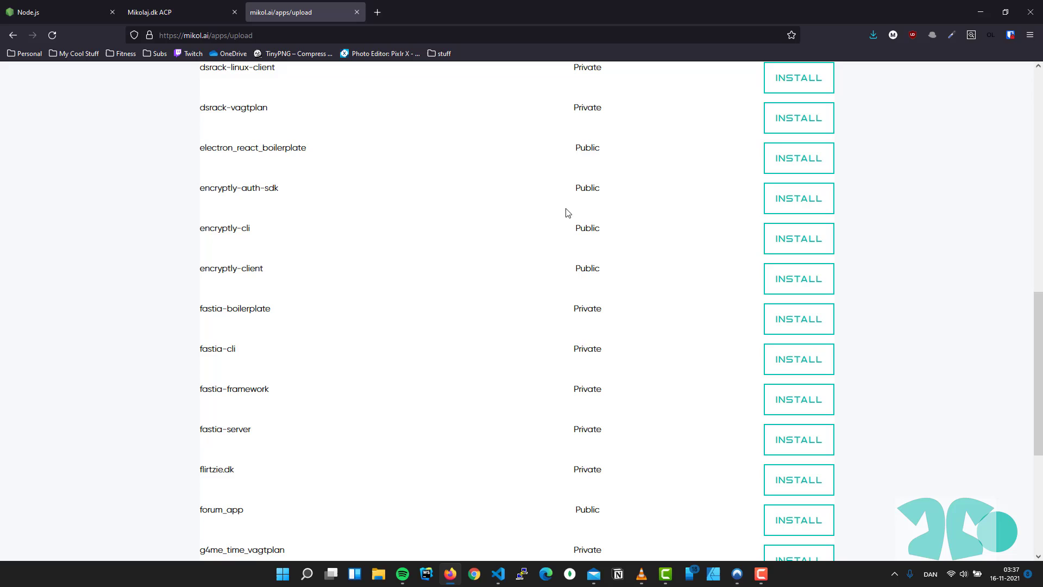
scroll("down", 3)
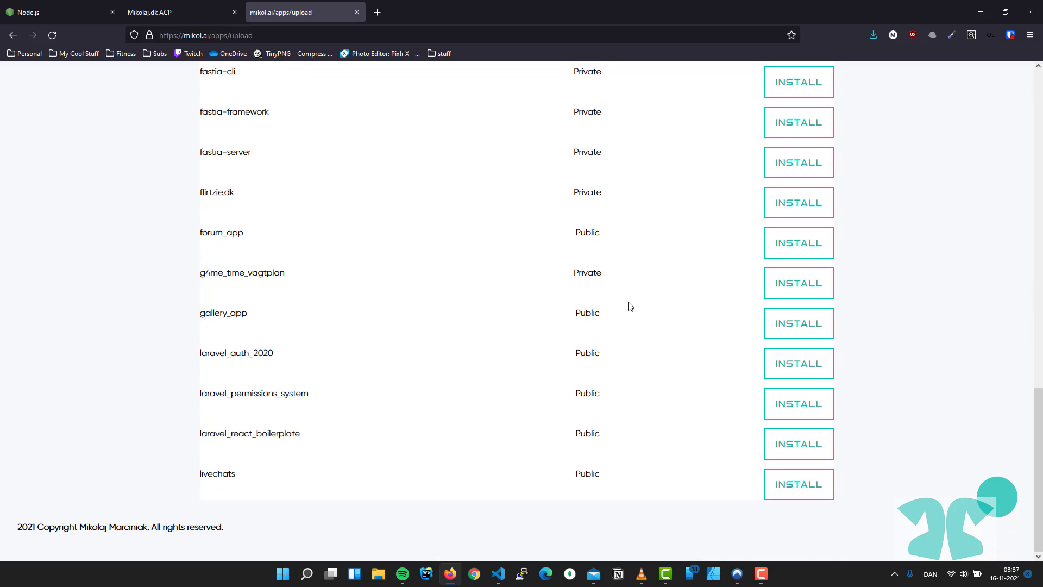
mouse_move(632, 296)
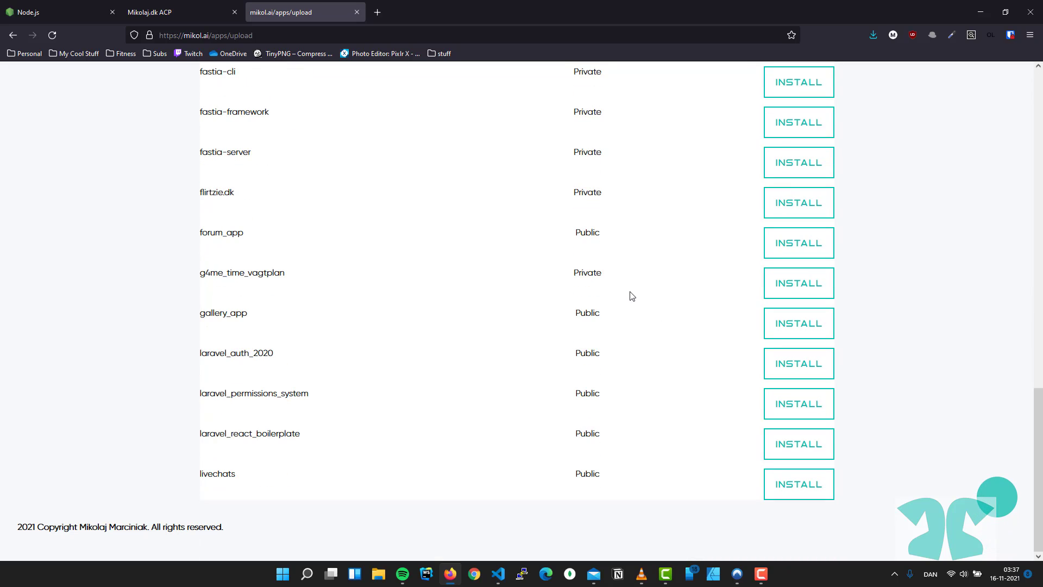
mouse_move(247, 241)
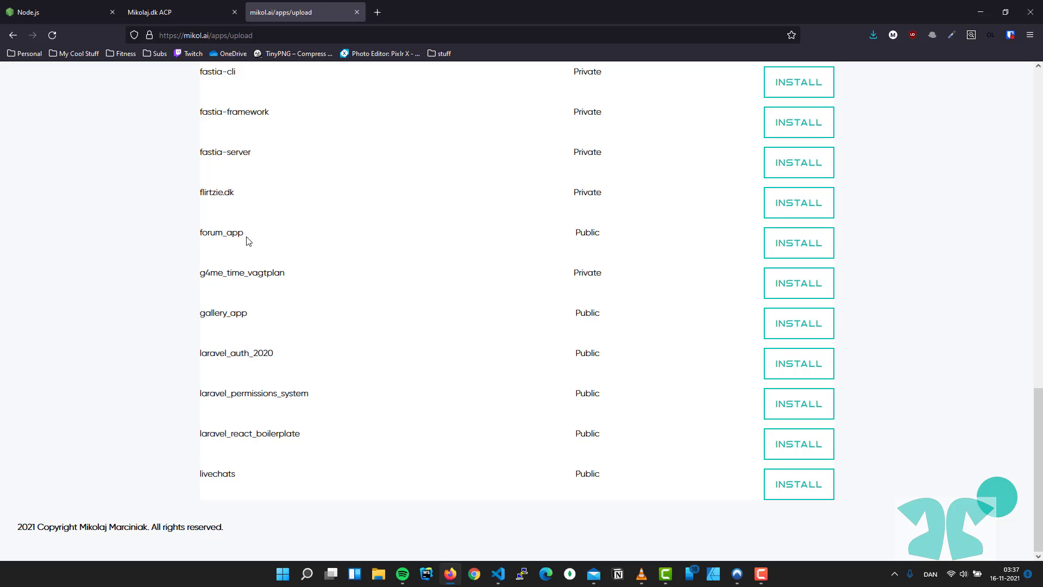
double_click(222, 232)
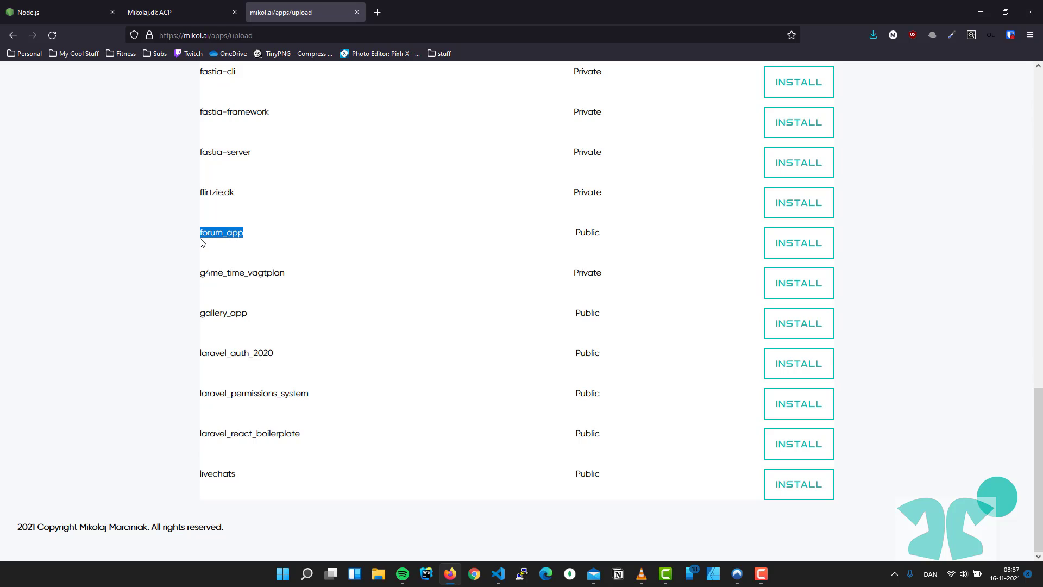
mouse_move(253, 238)
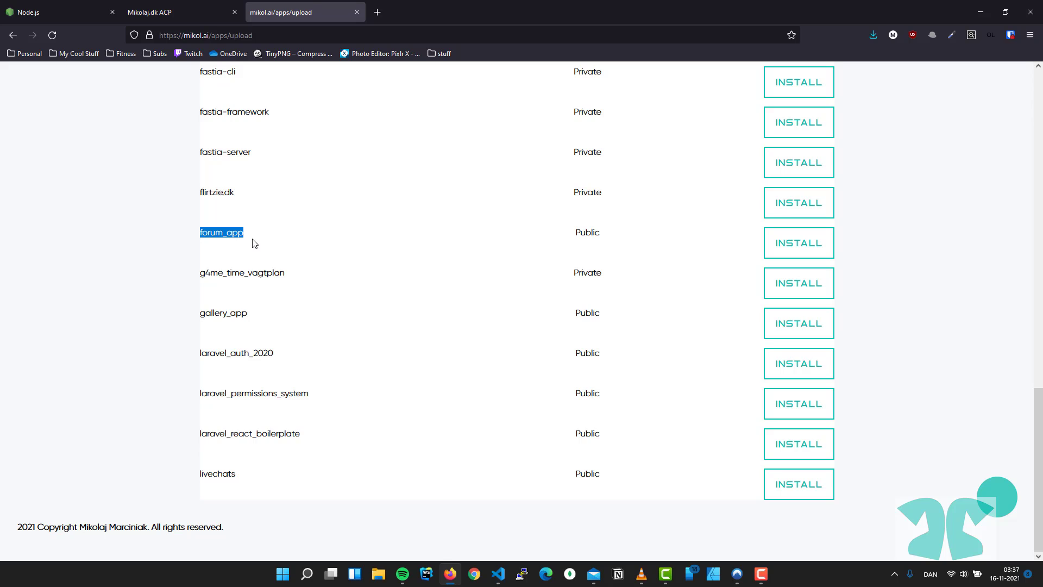
mouse_move(605, 240)
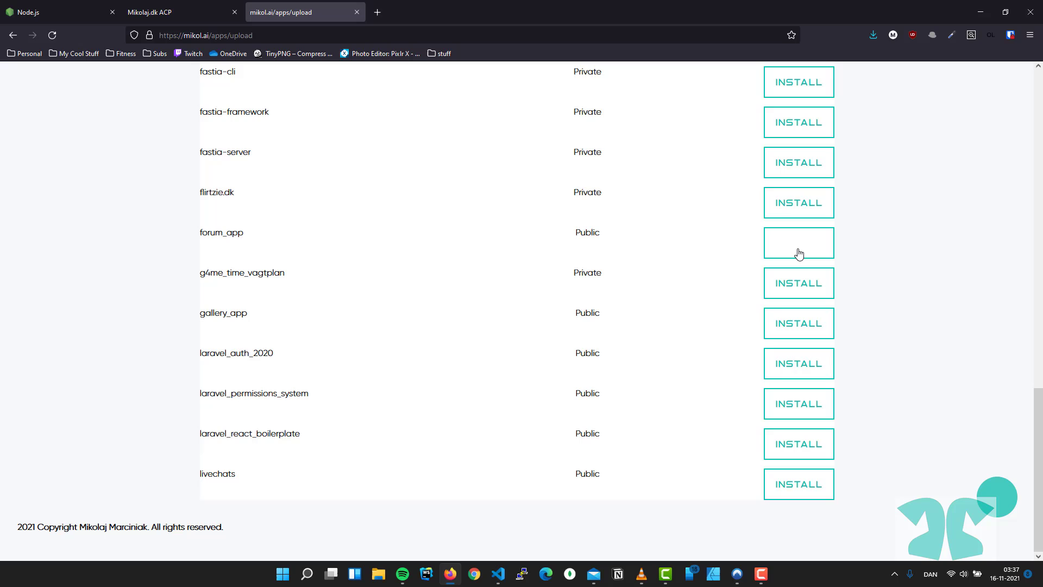
Step: Install forum_app as a PHP app without extra environment variables
left_click(798, 242)
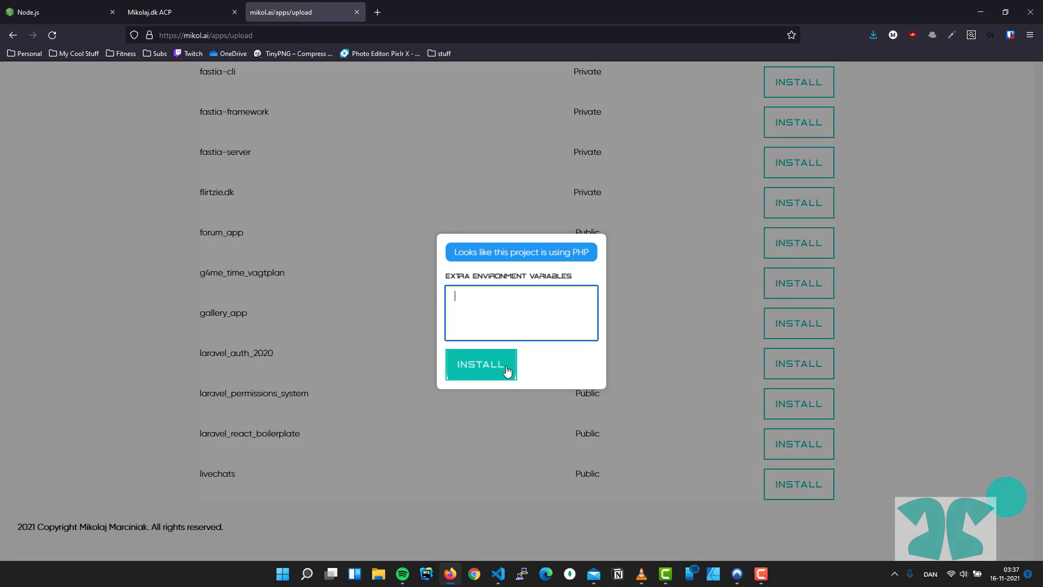
left_click(481, 364)
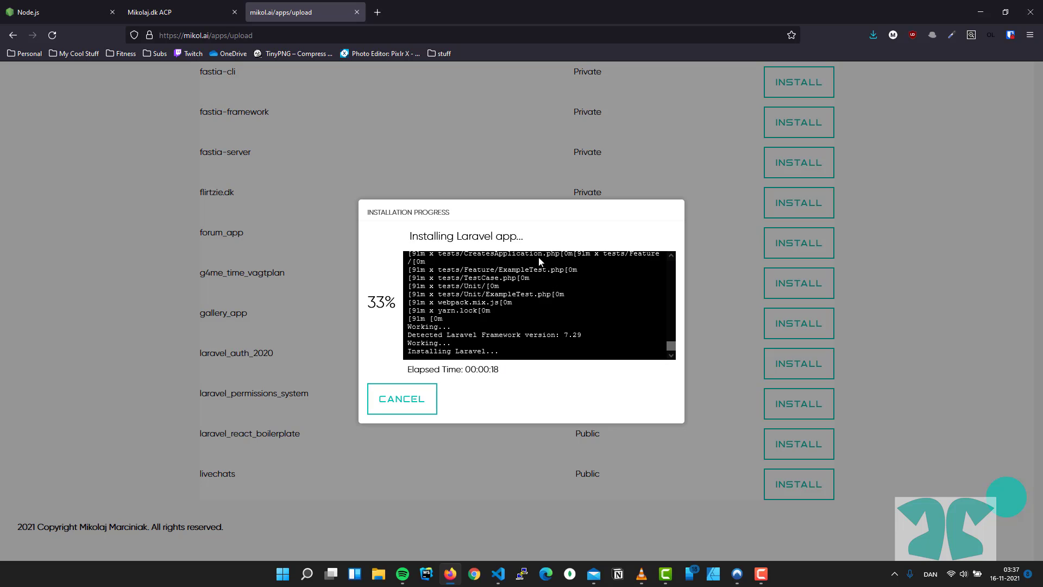
mouse_move(526, 239)
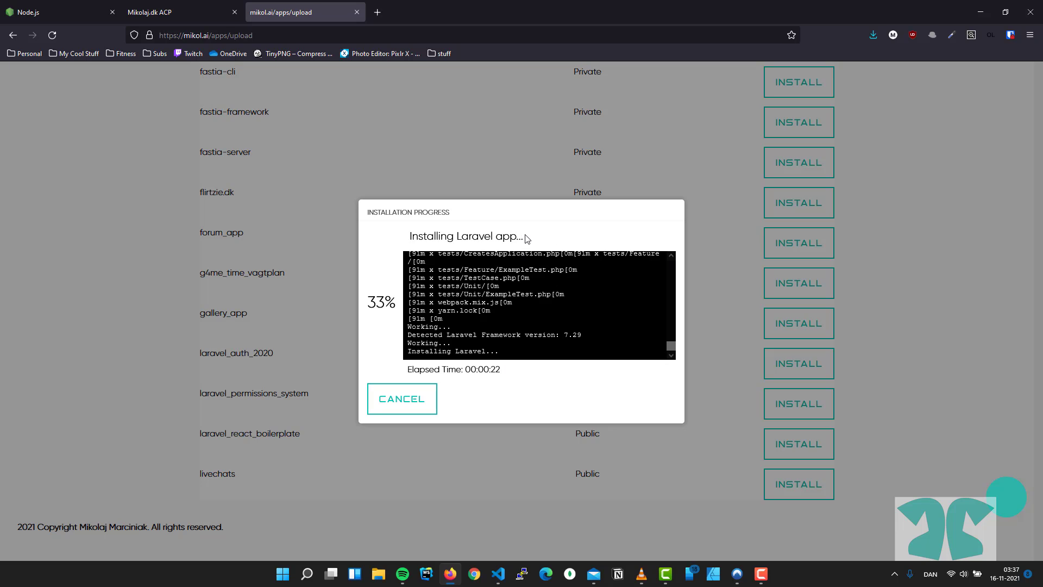
mouse_move(464, 333)
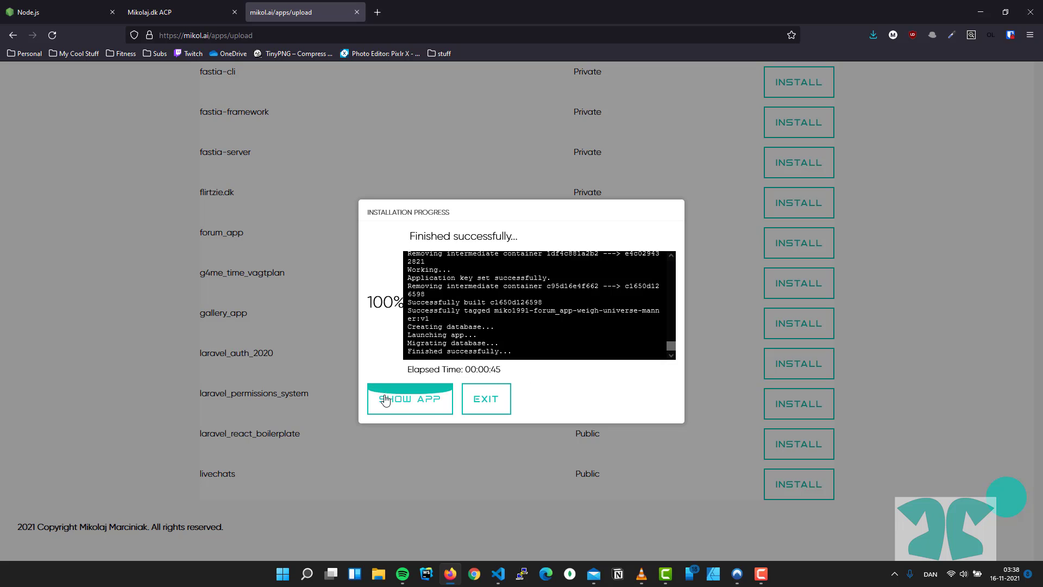
Step: Show the freshly deployed Forum App on its mikol.ai subdomain
left_click(409, 399)
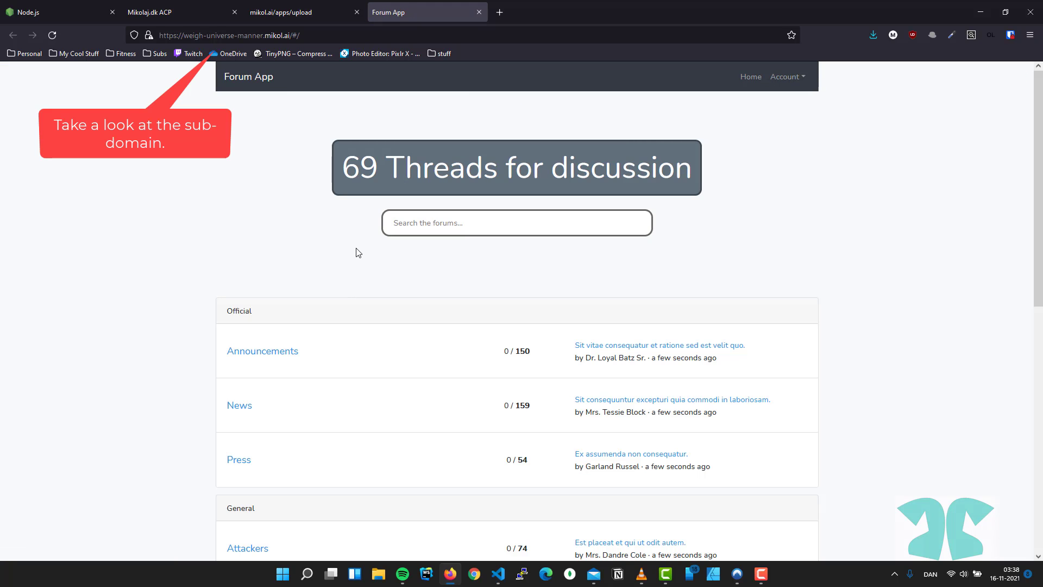
mouse_move(341, 168)
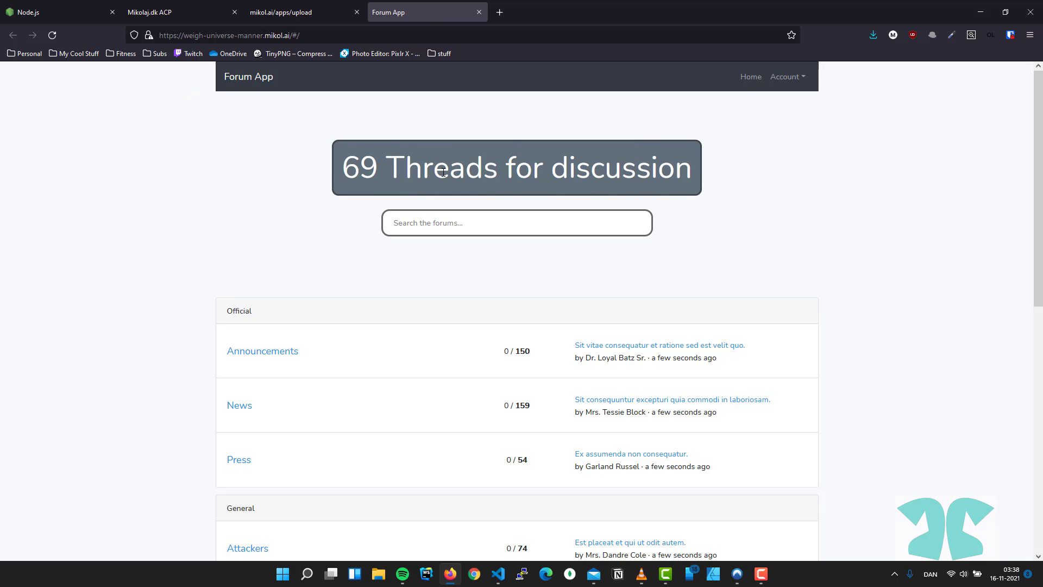
mouse_move(784, 79)
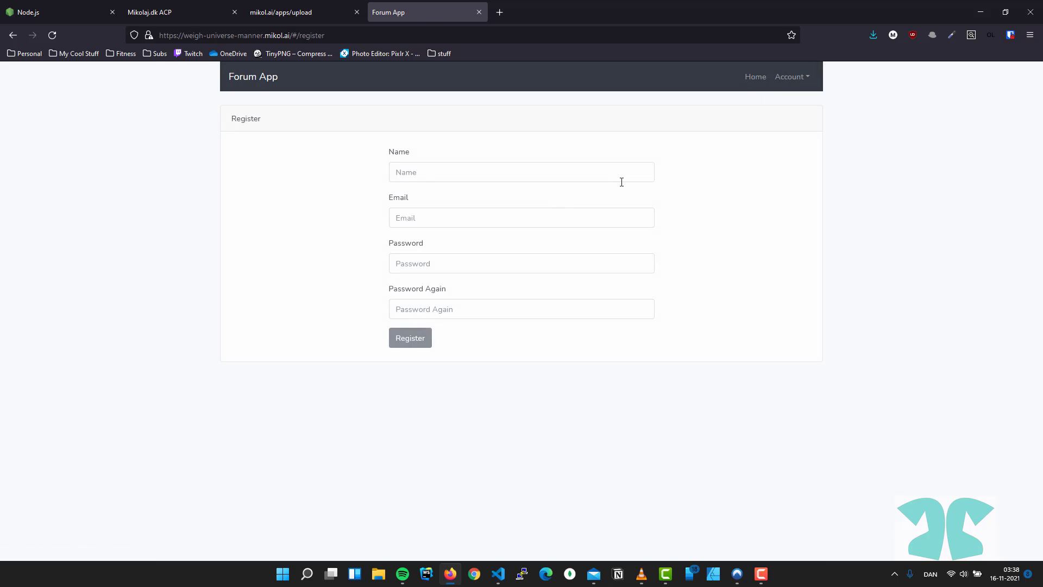
Step: Register with the saved email and password, decline saving credentials, and land logged in on the thread list
type("M")
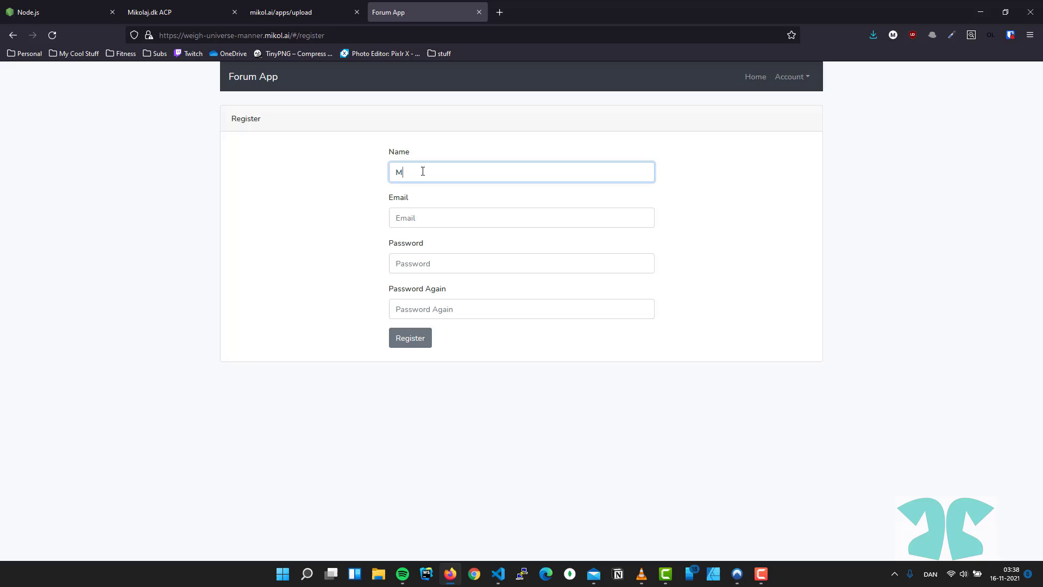
left_click(520, 217)
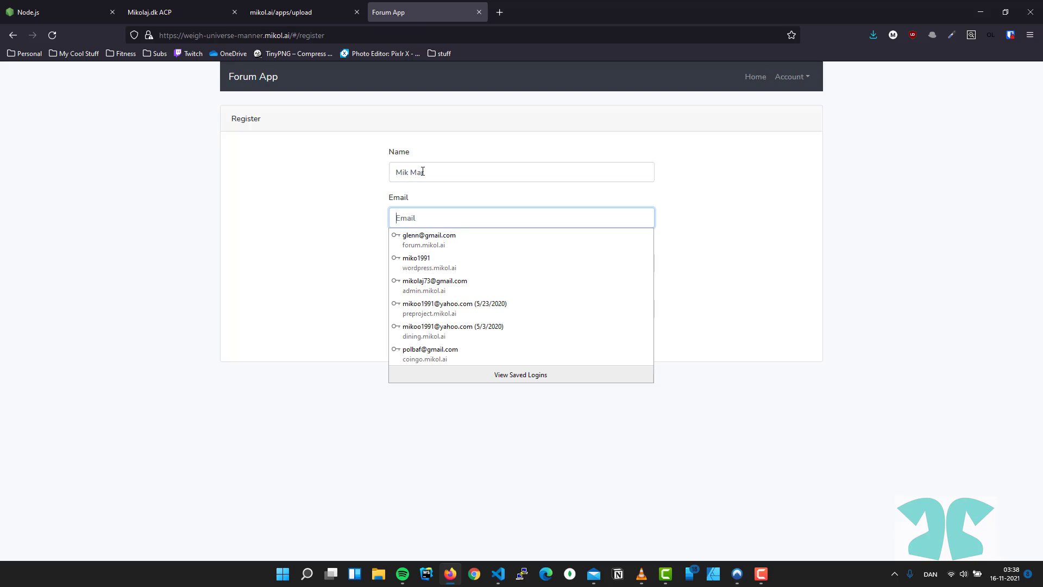
left_click(434, 285)
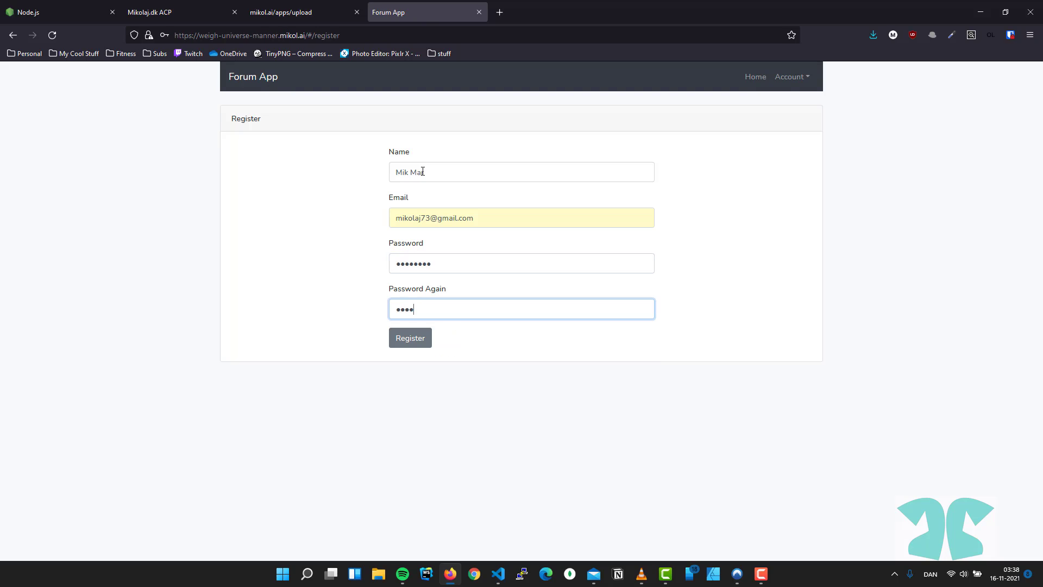
type("••••")
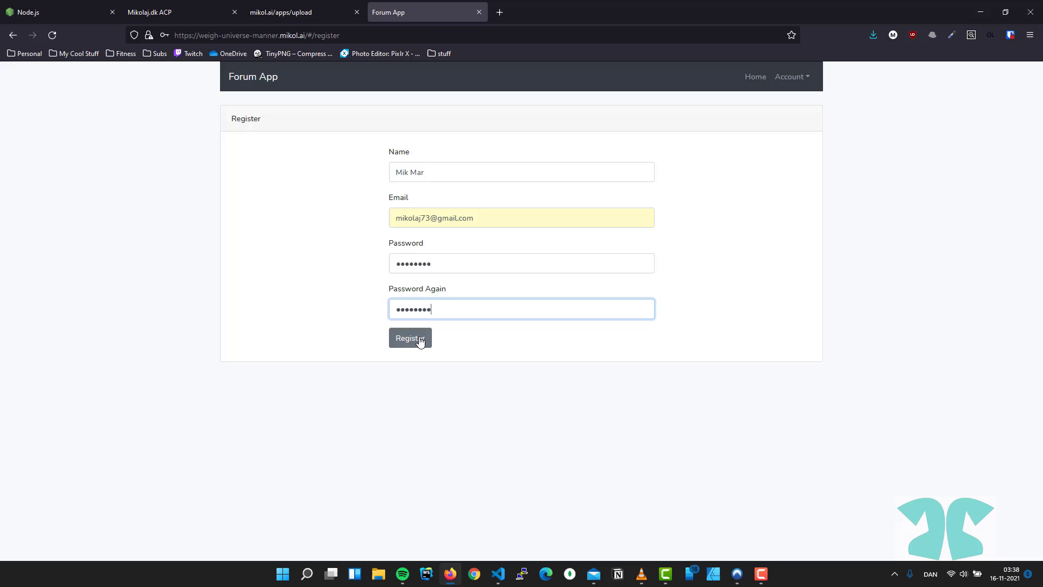
left_click(409, 338)
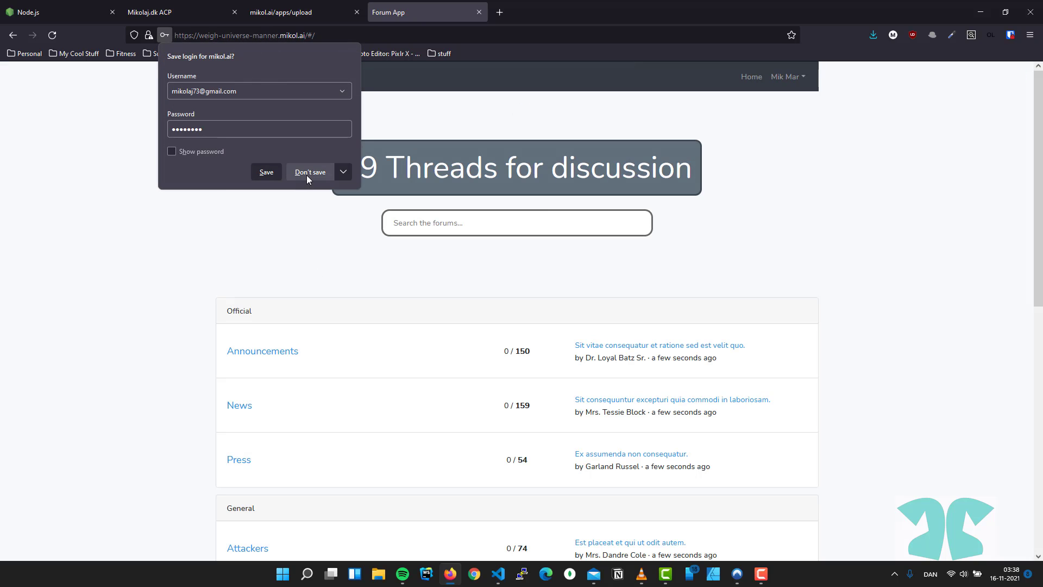
left_click(310, 173)
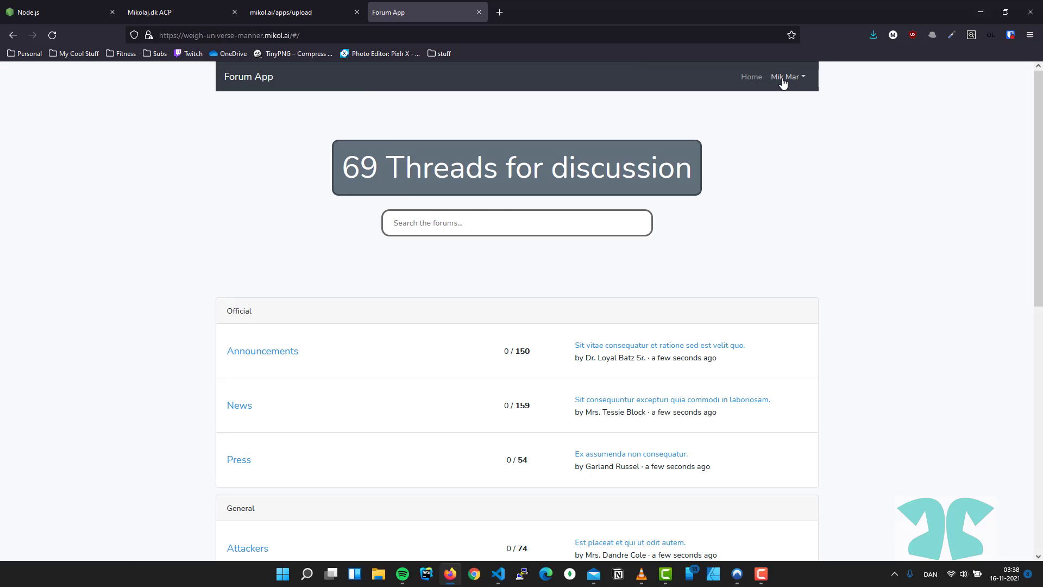
left_click(786, 76)
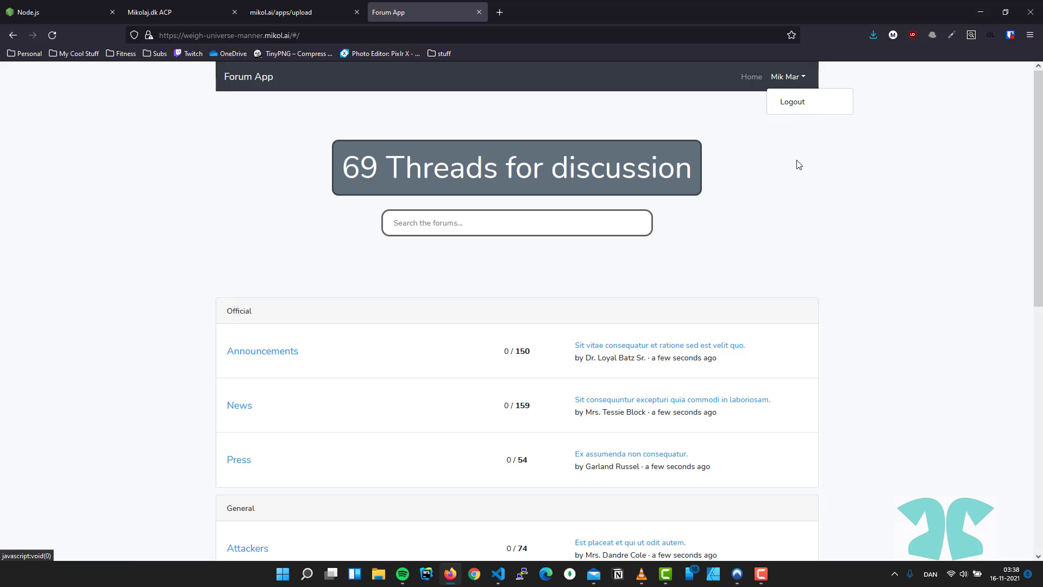
scroll("down", 3)
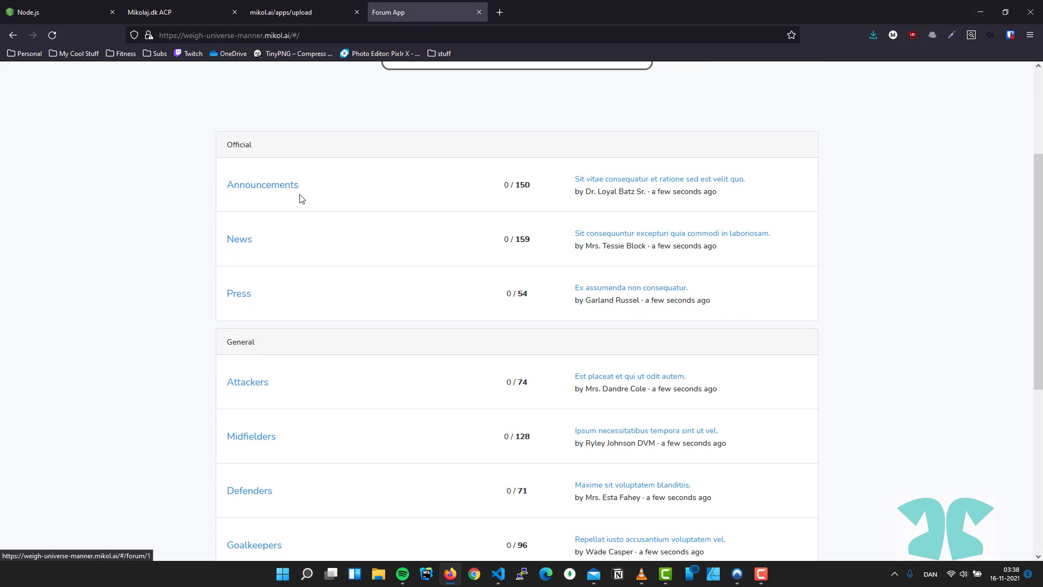
Step: Start a new Announcements thread titled 'Hello, world.'
left_click(261, 185)
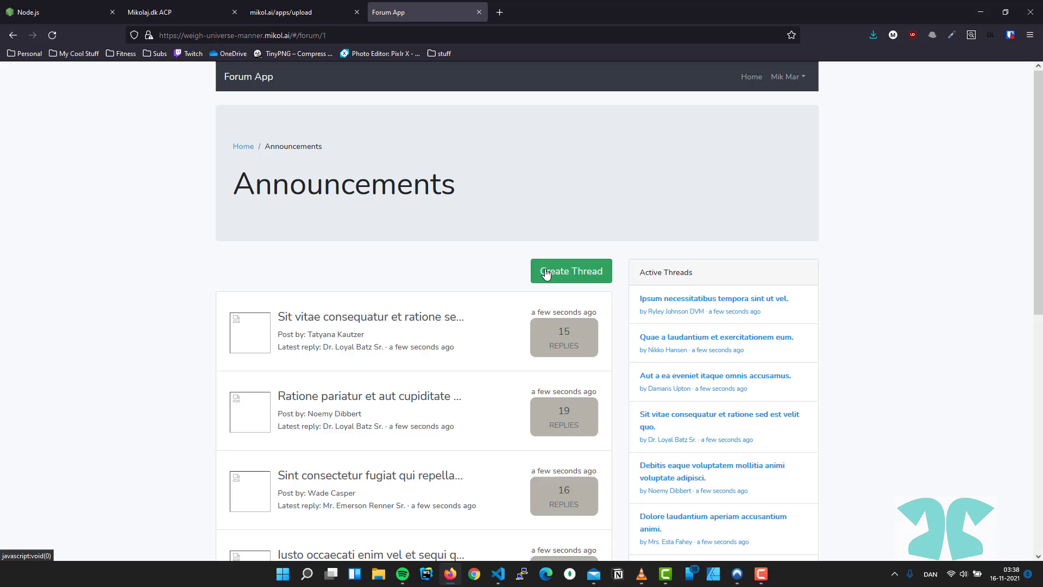
left_click(570, 270)
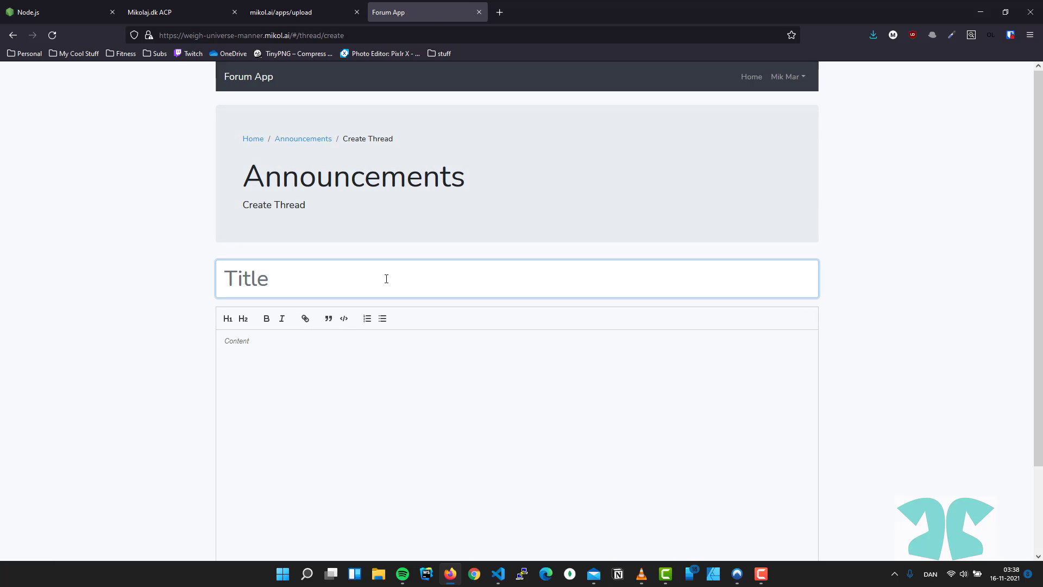
type("Hello, w")
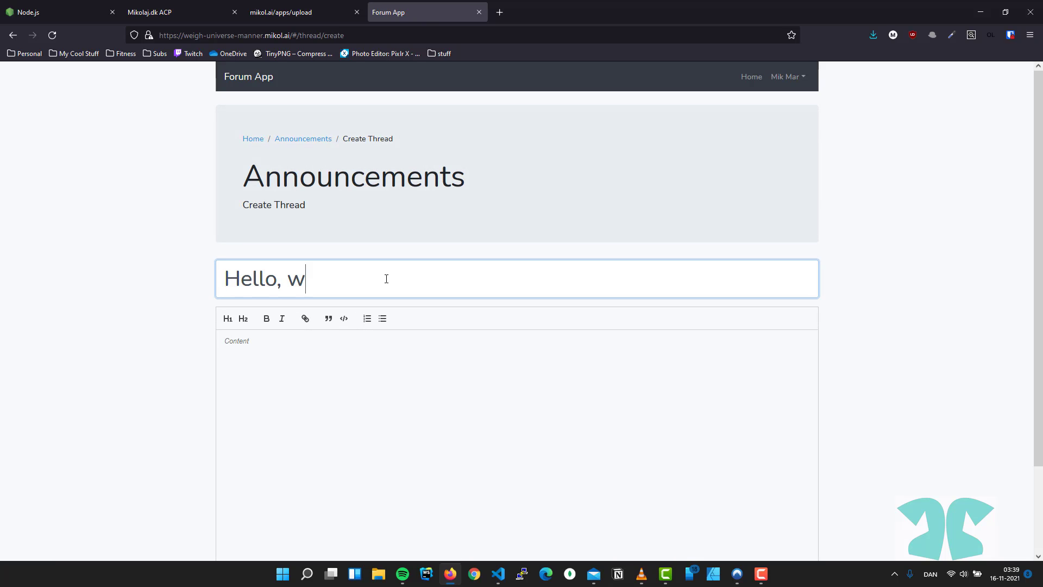
type("orld.")
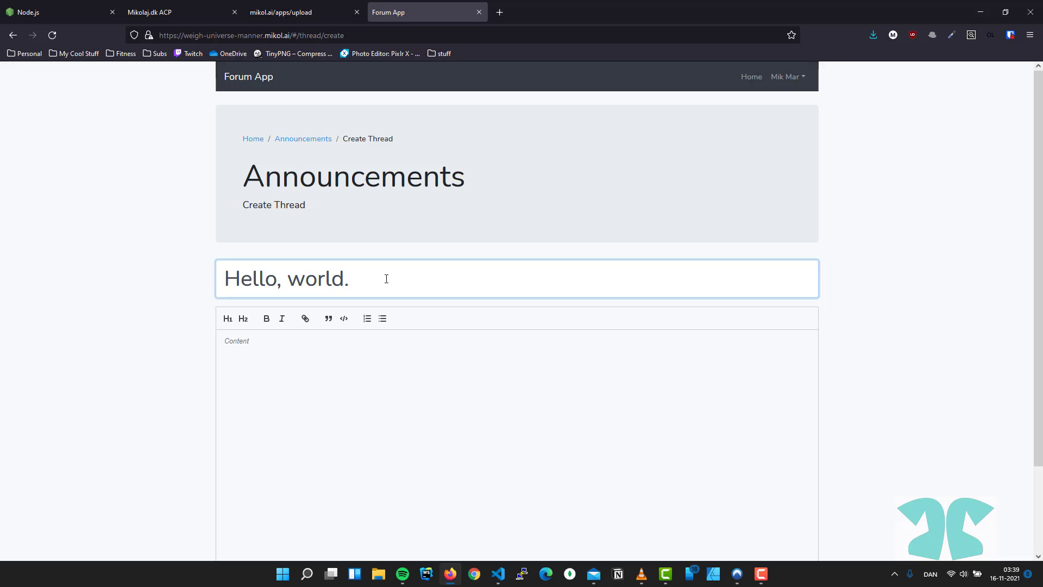
Step: Write the body 'I am Mikolaj from the dev community.'
left_click(397, 359)
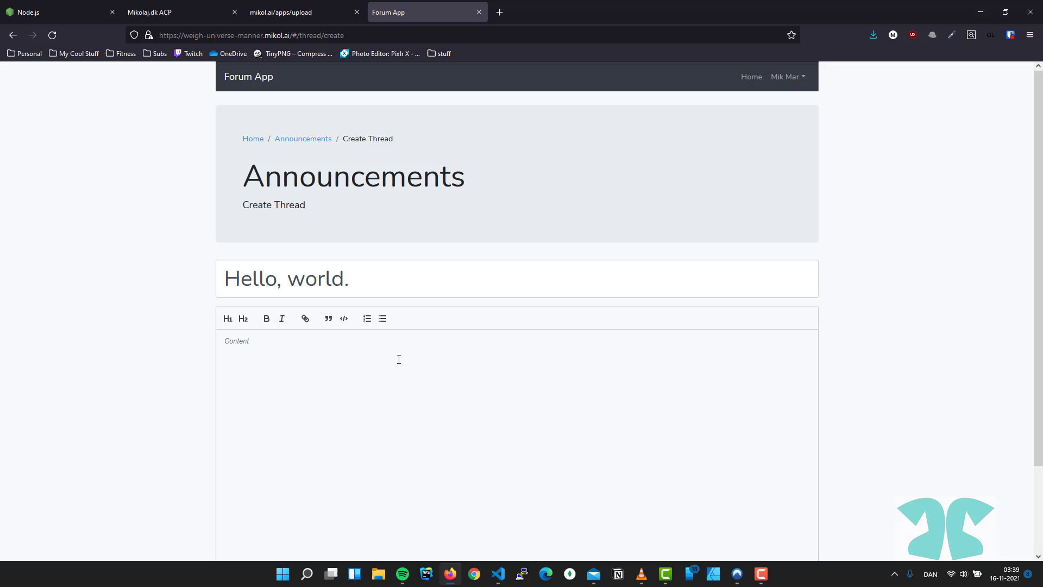
type("I am Mi")
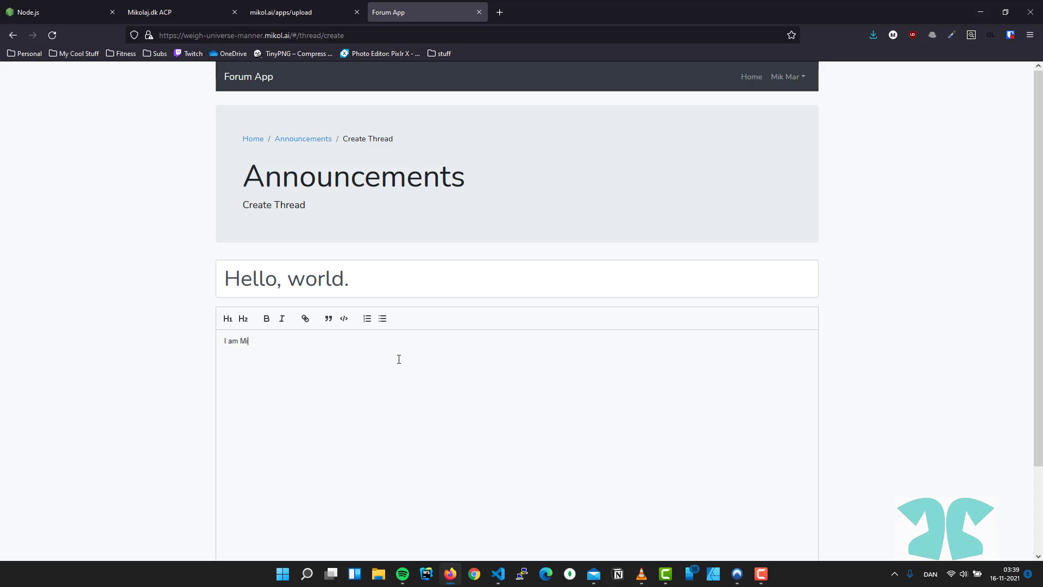
type("kolaj")
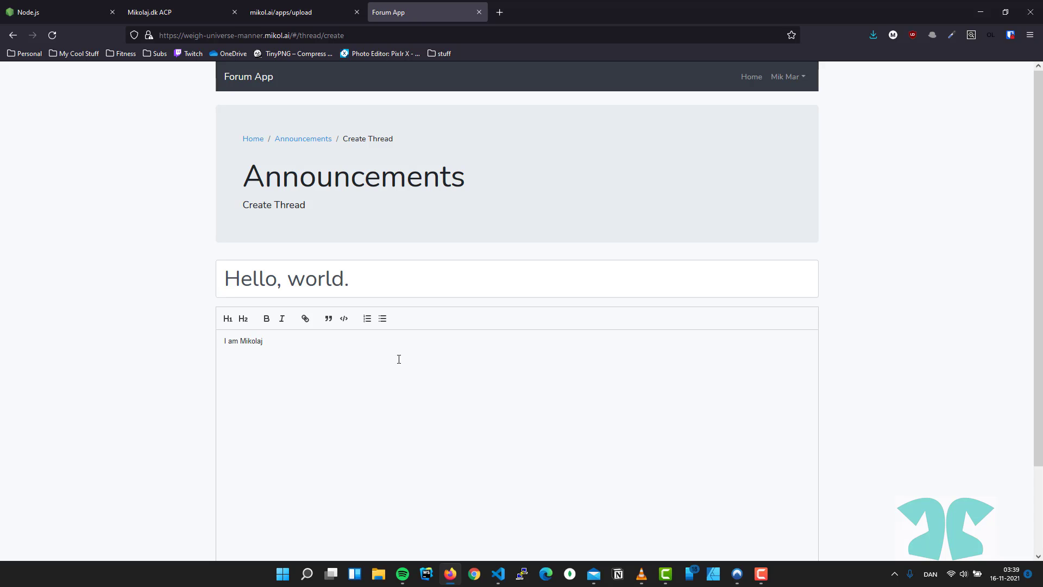
type("from")
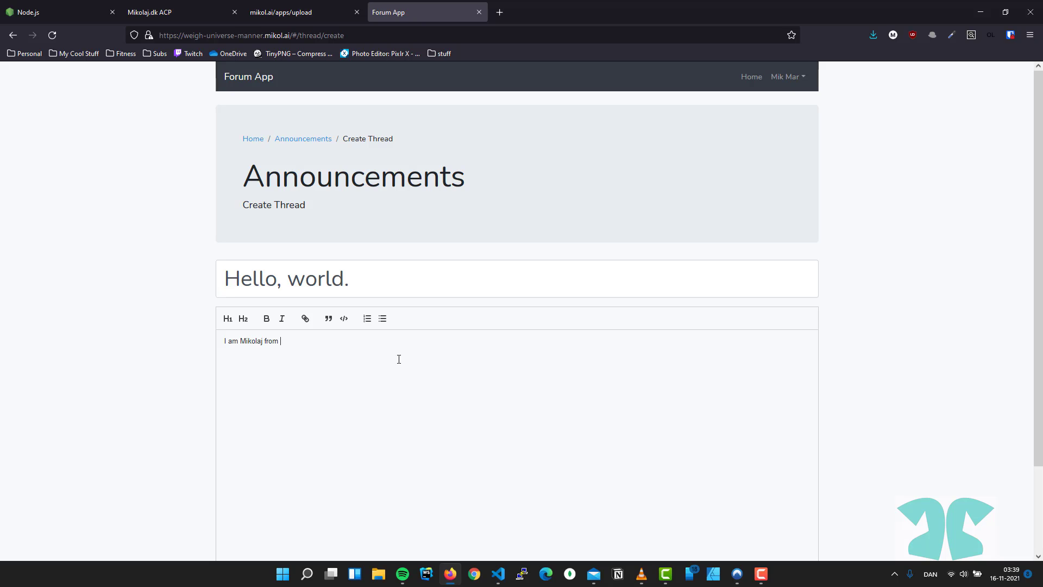
type("the dev c")
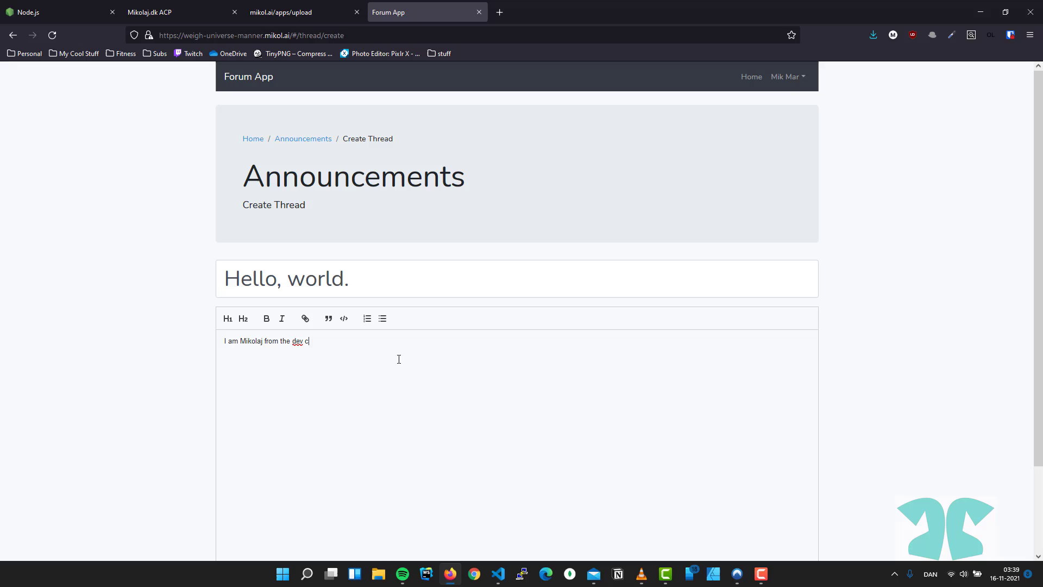
type("ommunity.")
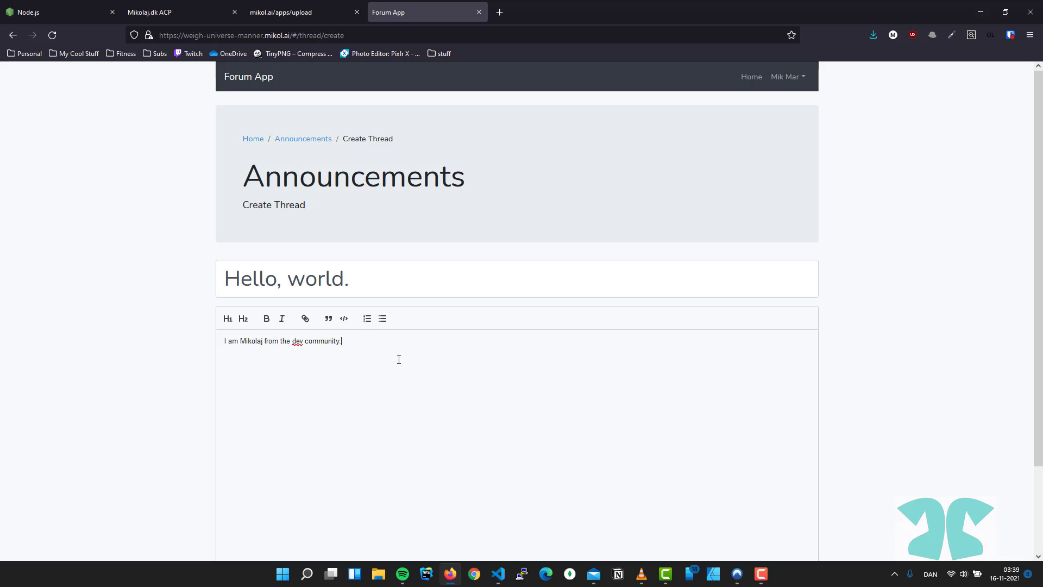
scroll("down", 3)
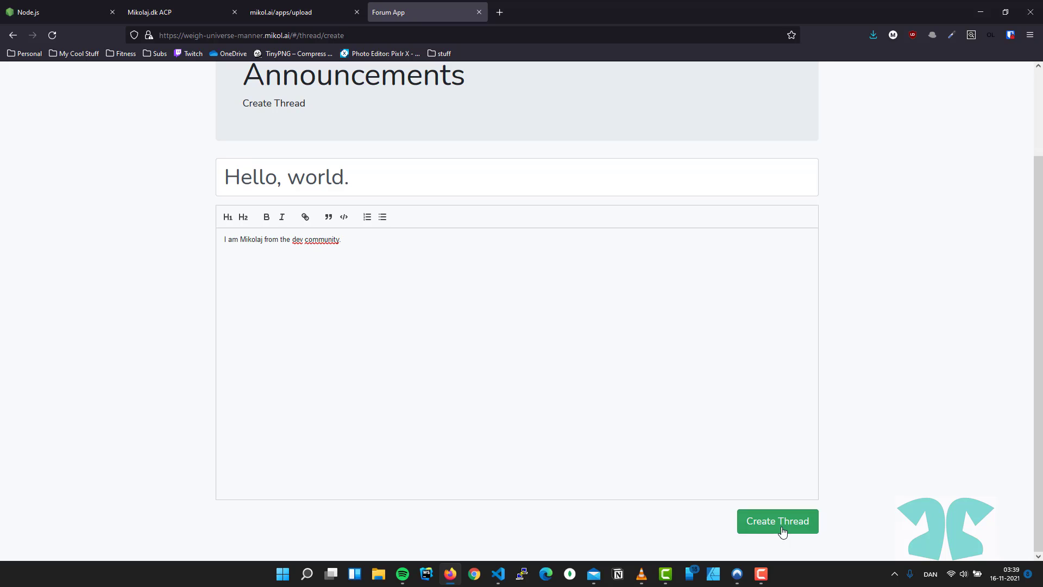
Step: Submit the 'Hello, world.' thread so it posts in Announcements
left_click(776, 520)
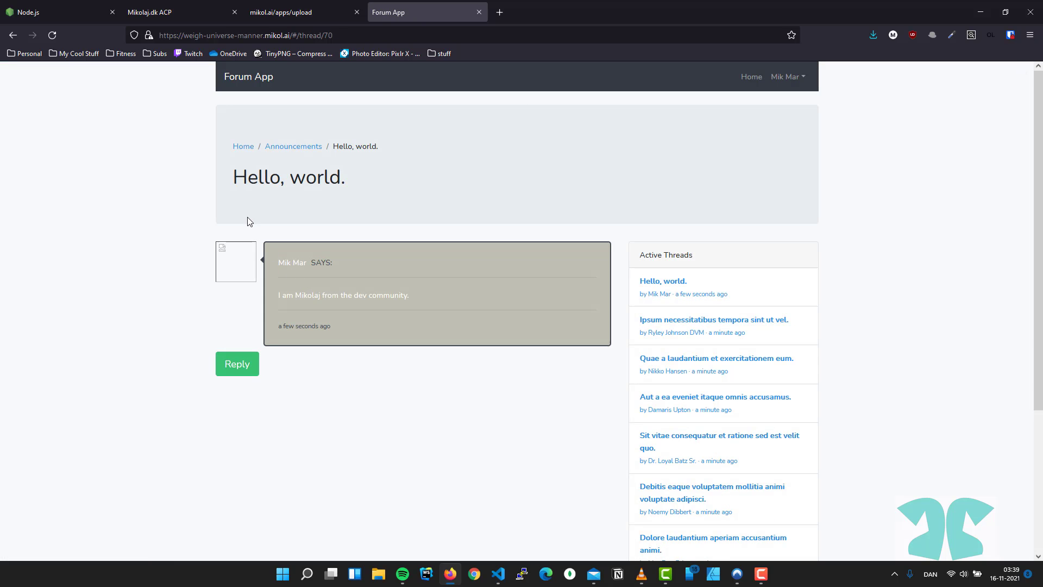
mouse_move(328, 282)
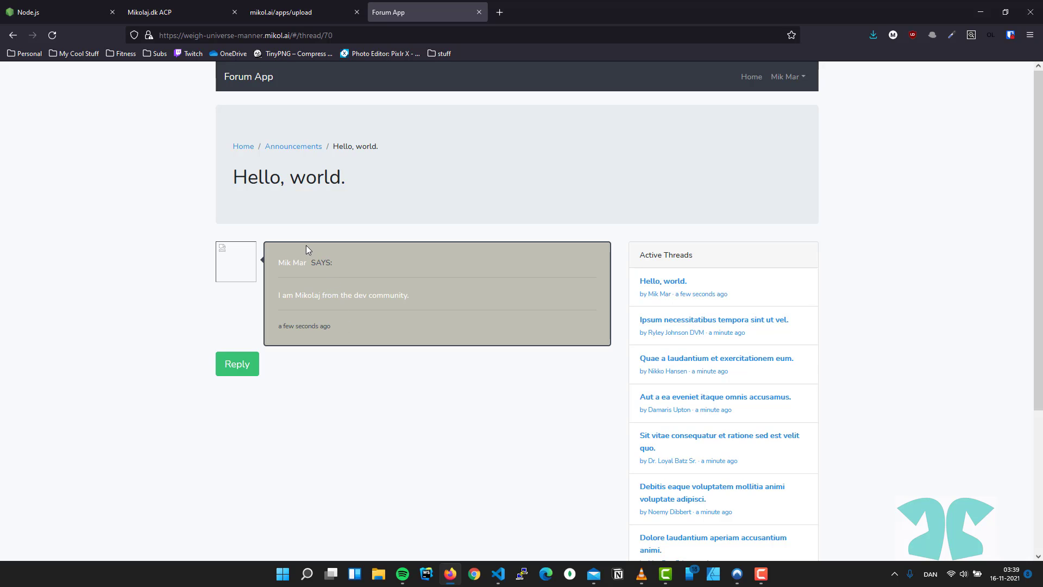
mouse_move(380, 227)
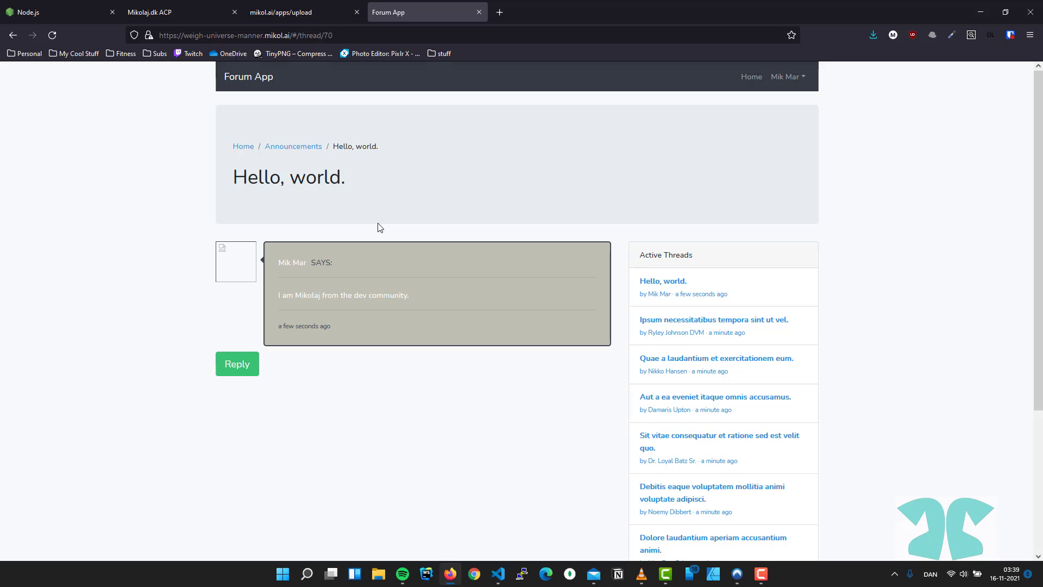
mouse_move(390, 229)
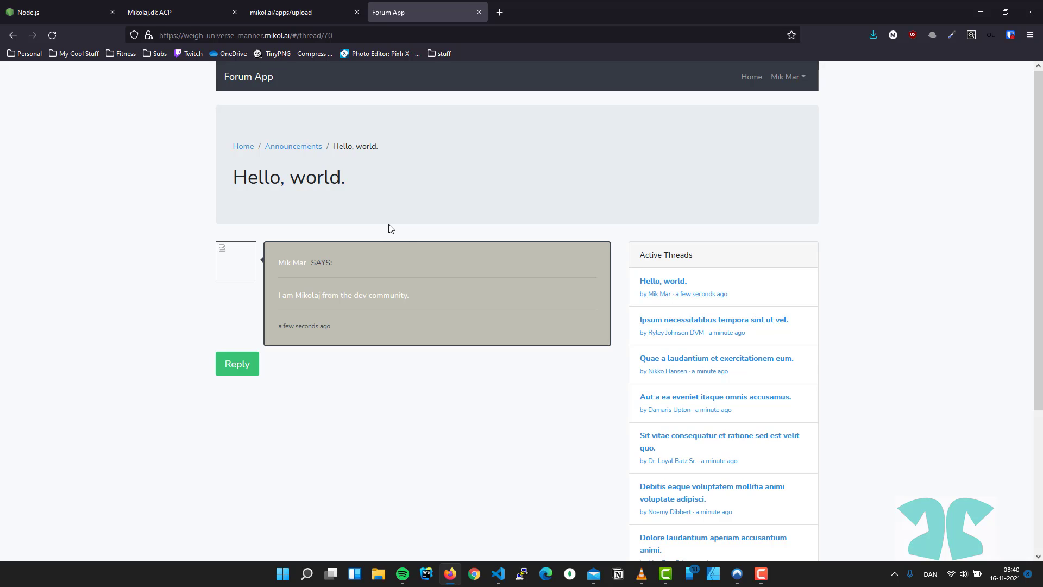
mouse_move(409, 230)
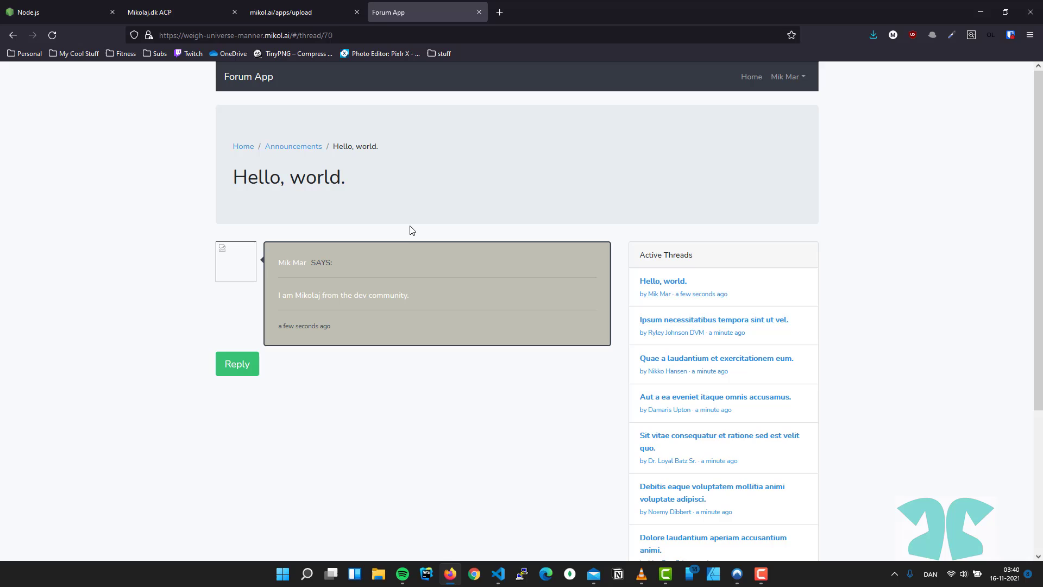